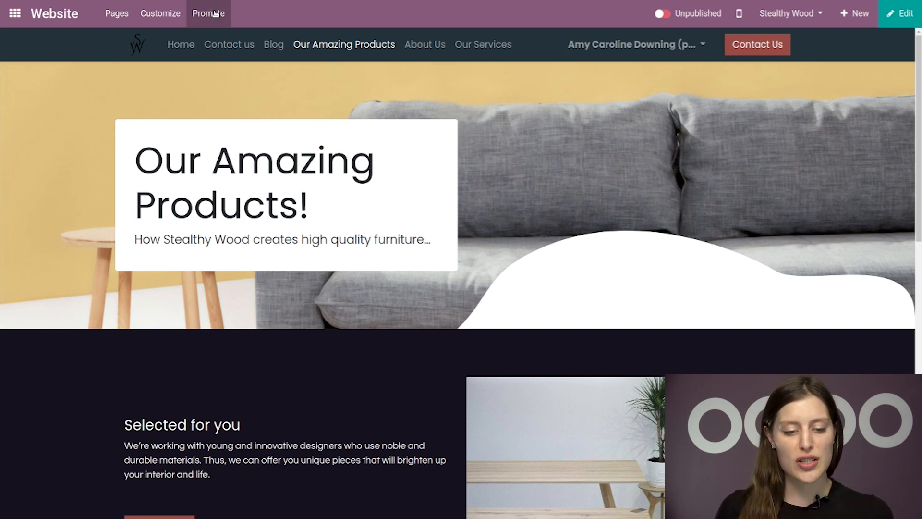
Step: Open the Promote menu on the Our Amazing Products page
left_click(207, 13)
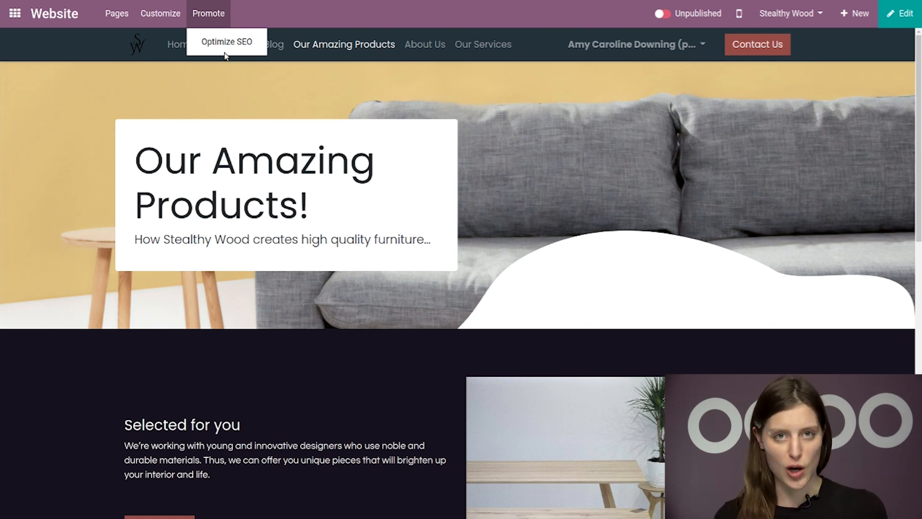
mouse_move(242, 43)
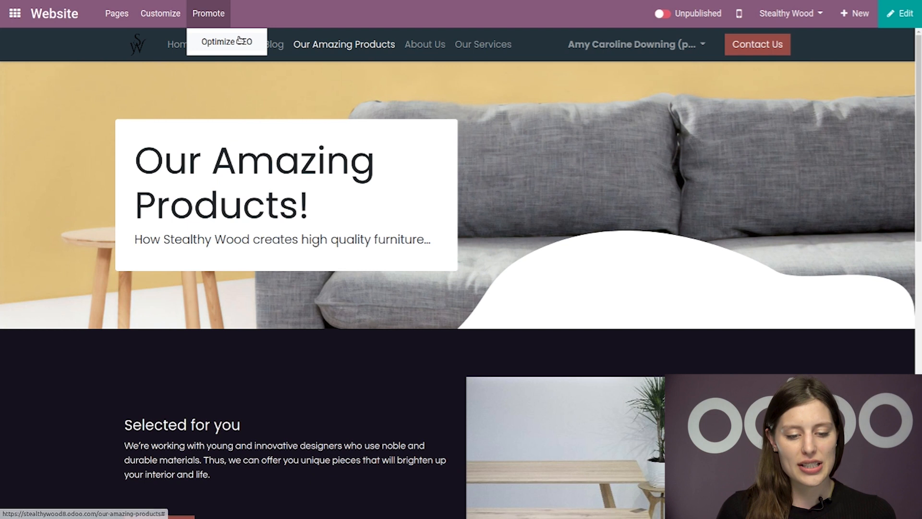
Step: Choose Optimize SEO for Our Amazing Products and start editing the Title field
left_click(227, 43)
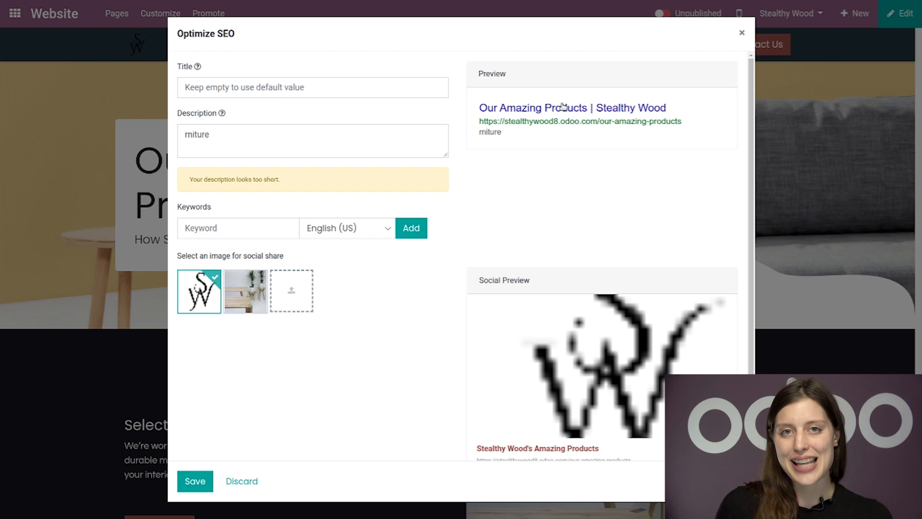
mouse_move(553, 168)
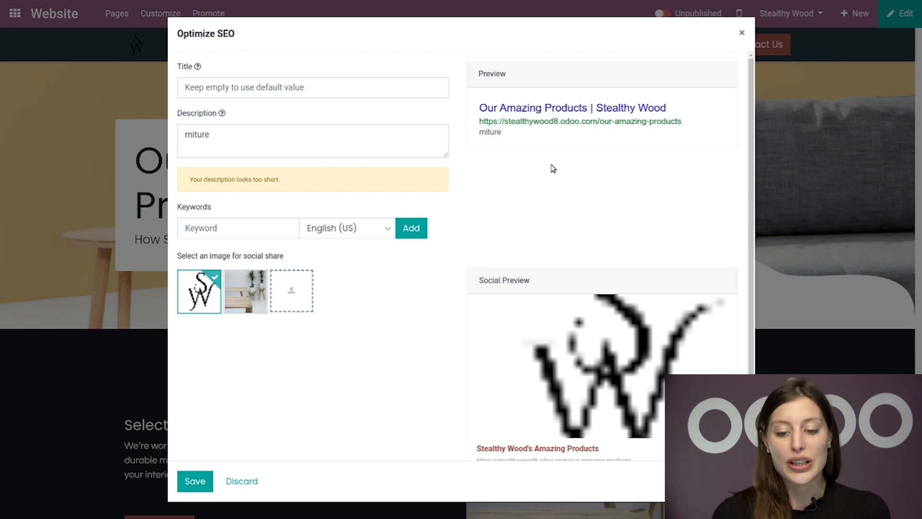
mouse_move(475, 143)
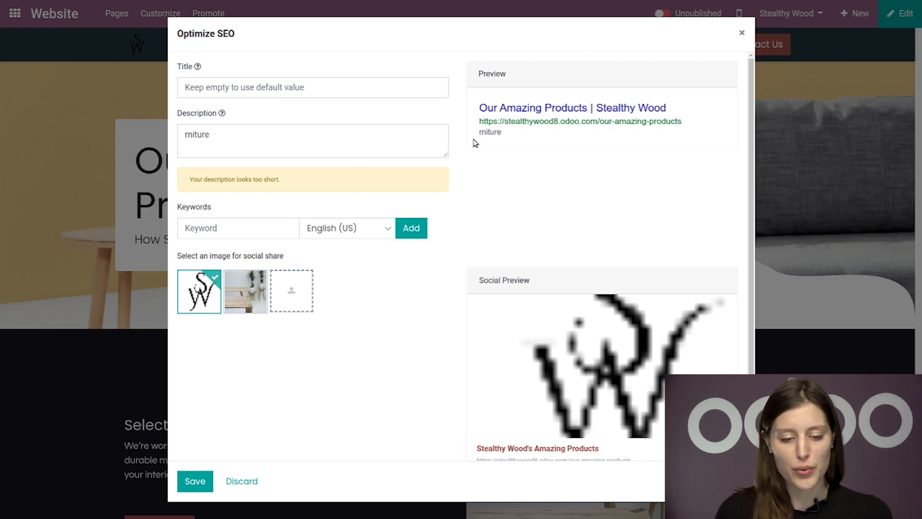
left_click(312, 87)
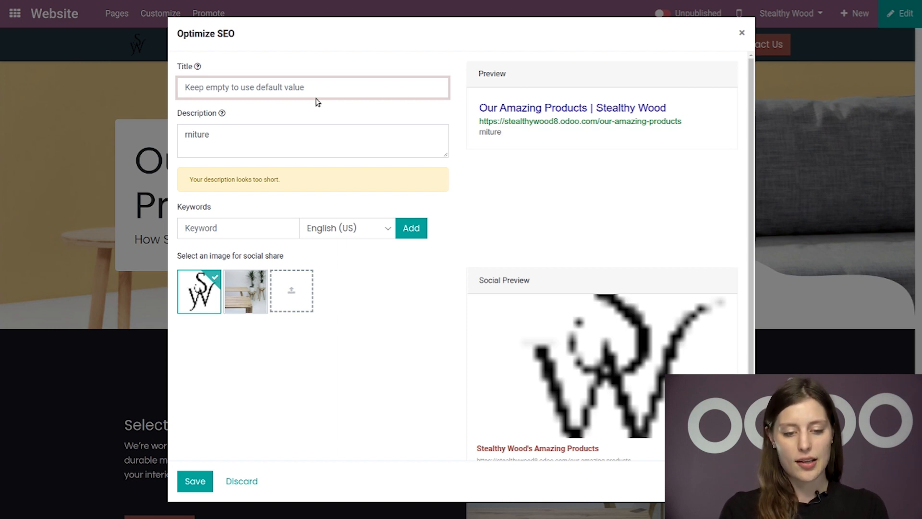
Step: Enter the title 'Stealthy Wood's Amazing Products' and empty the leftover description
type("Stealthy Wood's Amazing Pr")
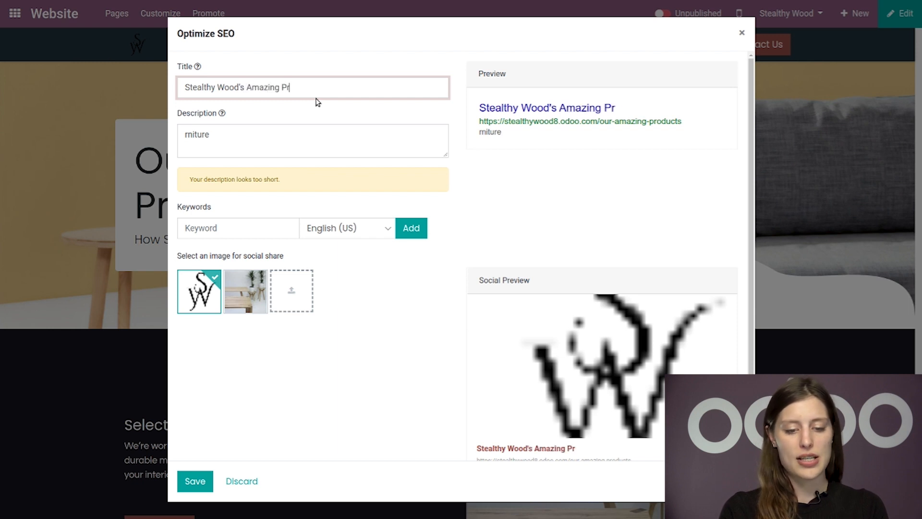
type("oducts")
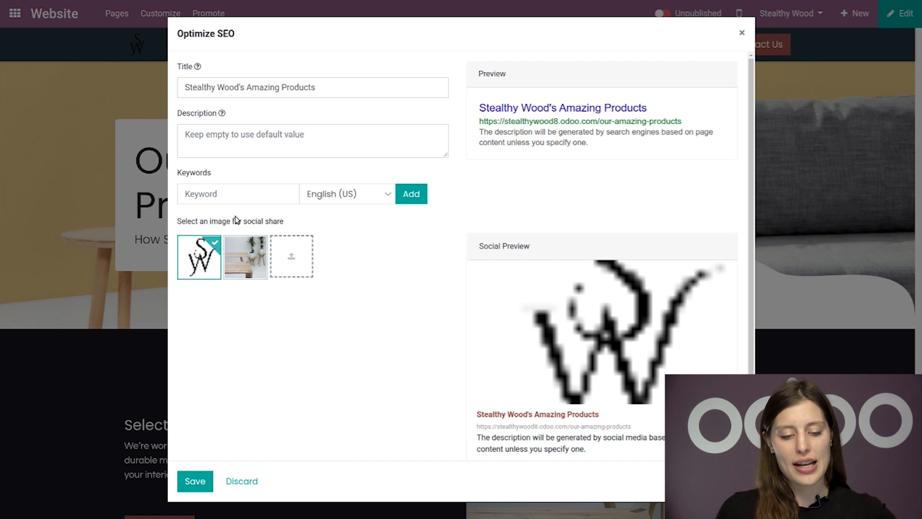
Step: Add the keyword 'handmade' and review the English (US) keyword language
type("hand")
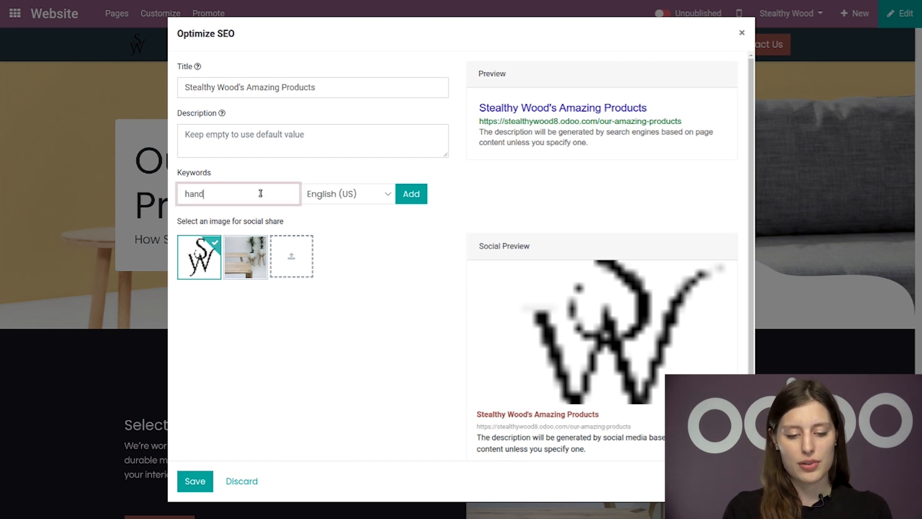
type("made")
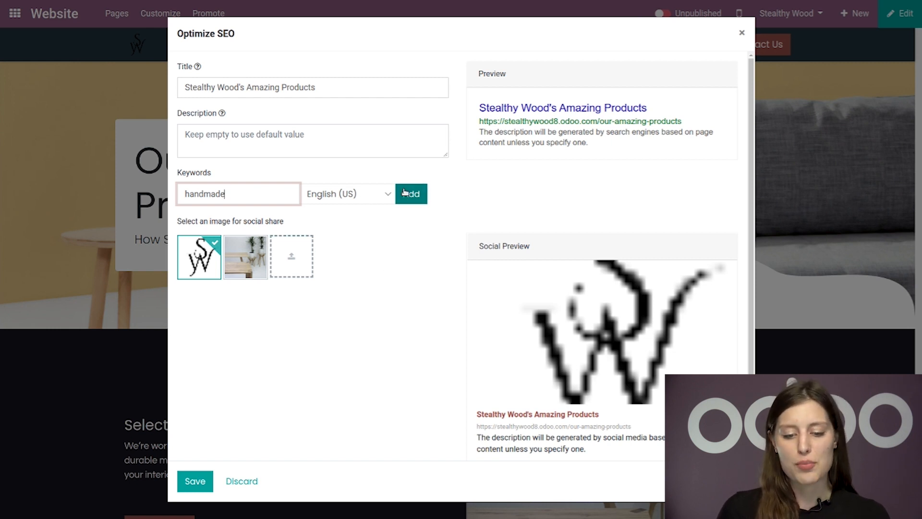
left_click(411, 193)
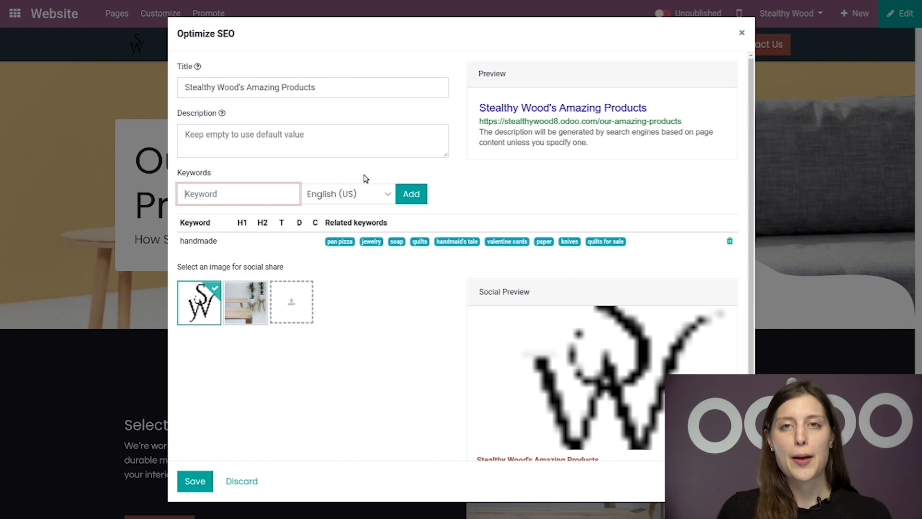
mouse_move(320, 194)
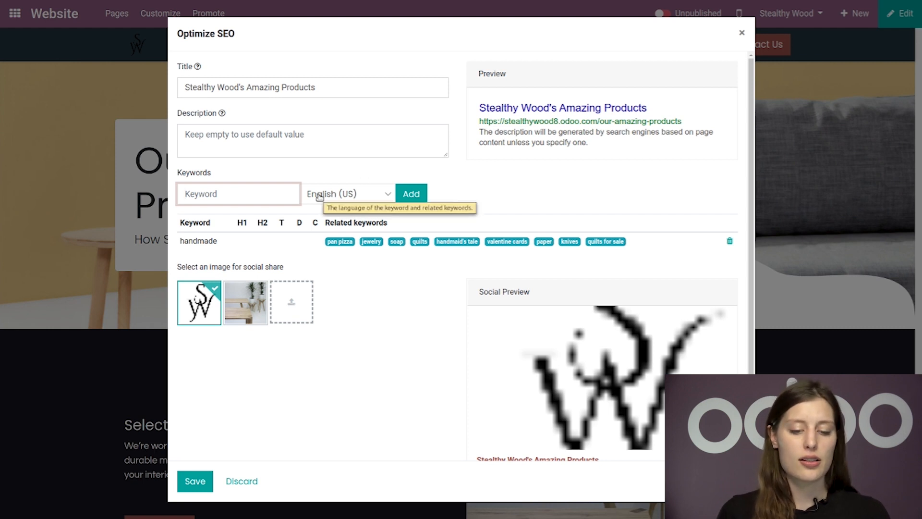
left_click(347, 194)
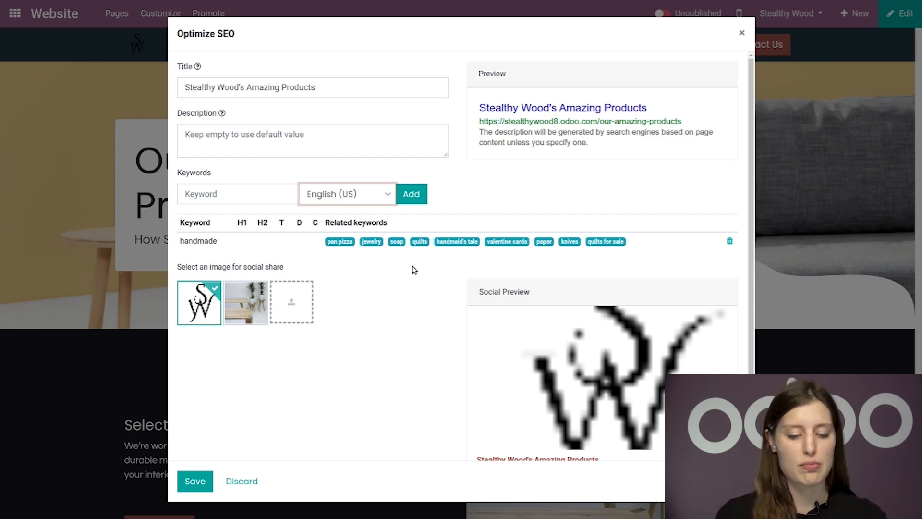
Step: Add keywords custom, furniture and unique, plus the suggested 'customer service'
type("Cu")
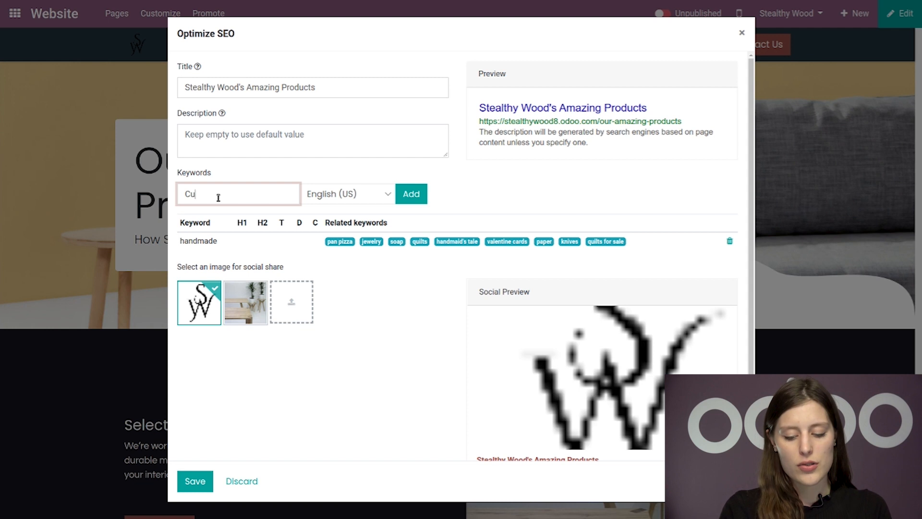
left_click(411, 194)
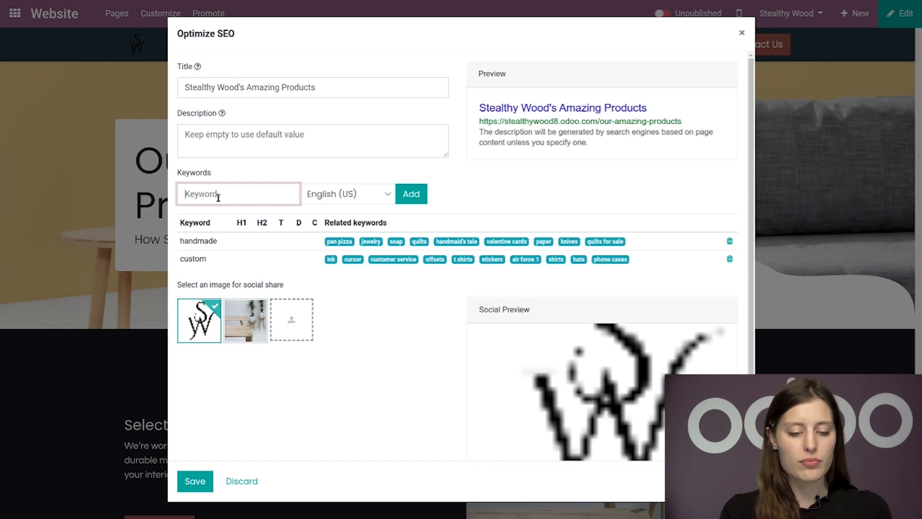
type("fur")
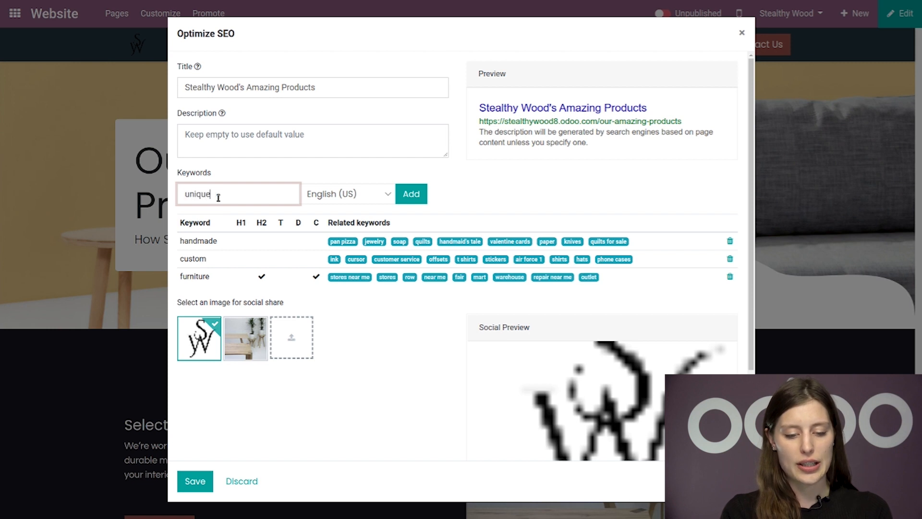
left_click(411, 194)
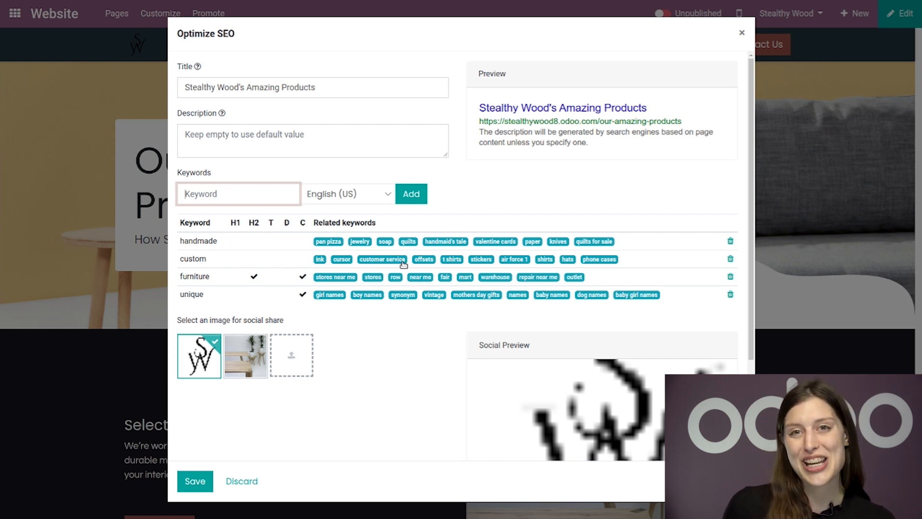
left_click(383, 259)
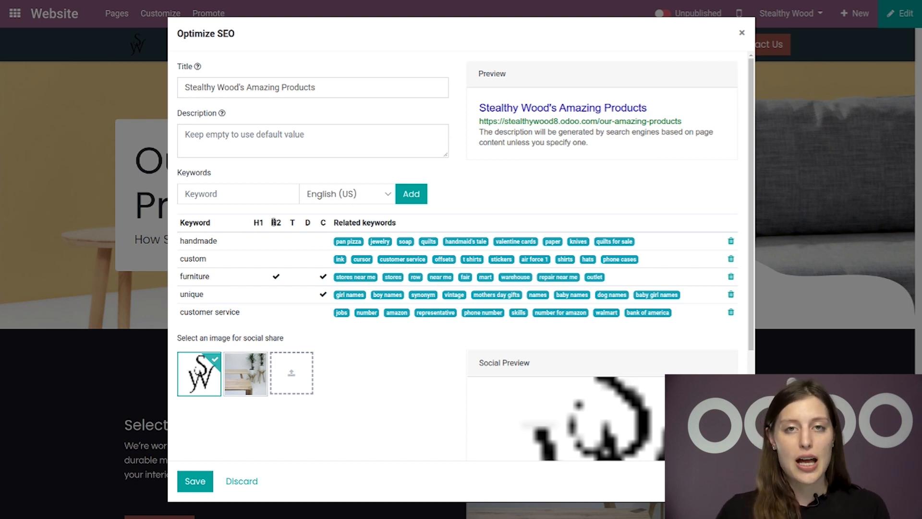
Step: Write the description 'Learn about our custom handmade furniture!' in the Description field
left_click(253, 150)
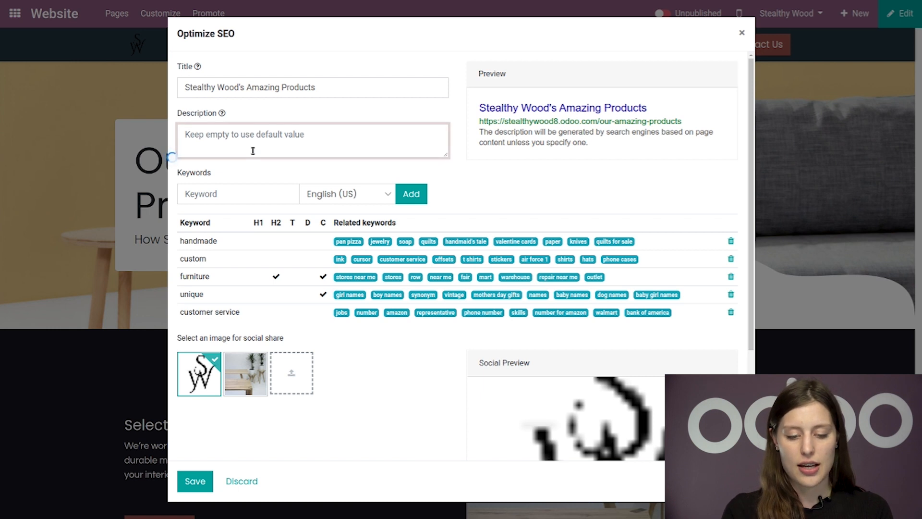
type("Learn a")
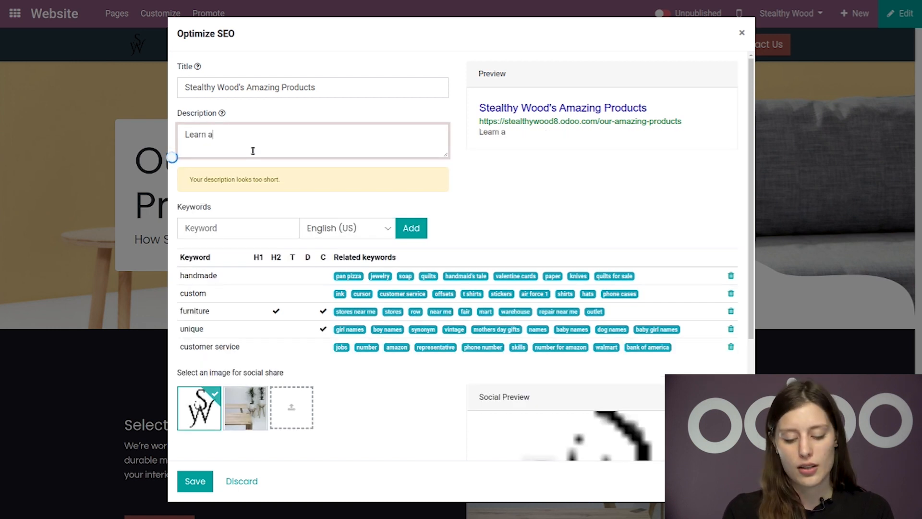
type("bout our custom")
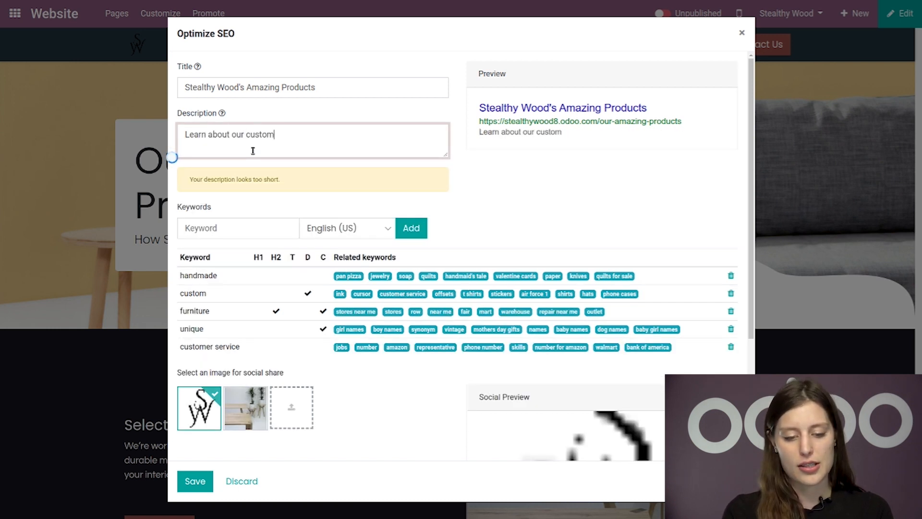
type("furniture")
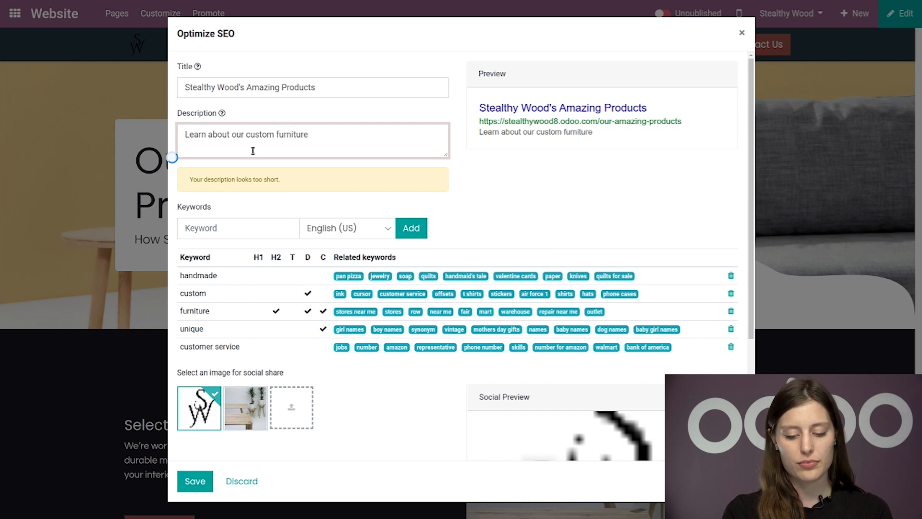
type("!")
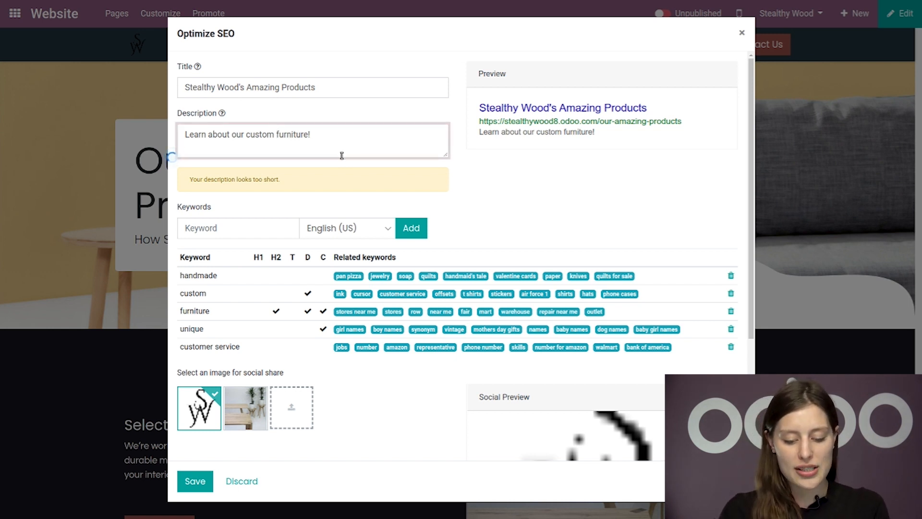
type("handmade")
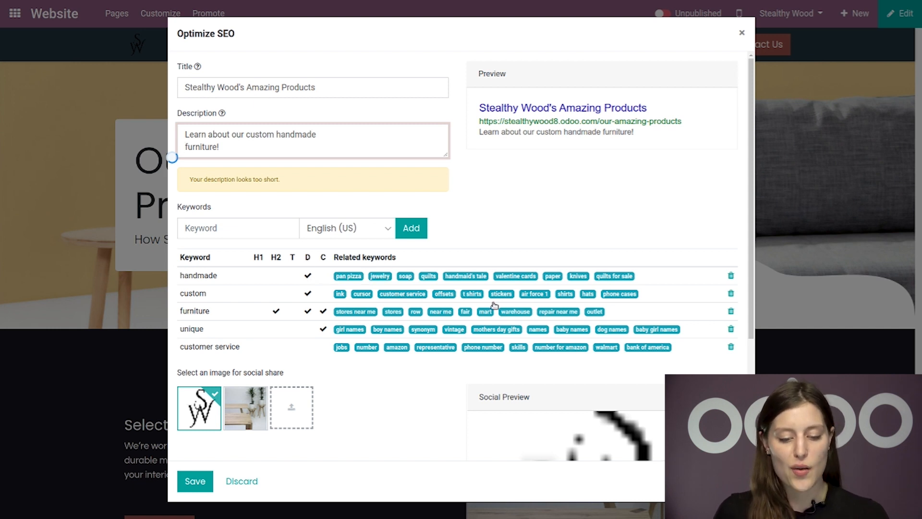
mouse_move(591, 111)
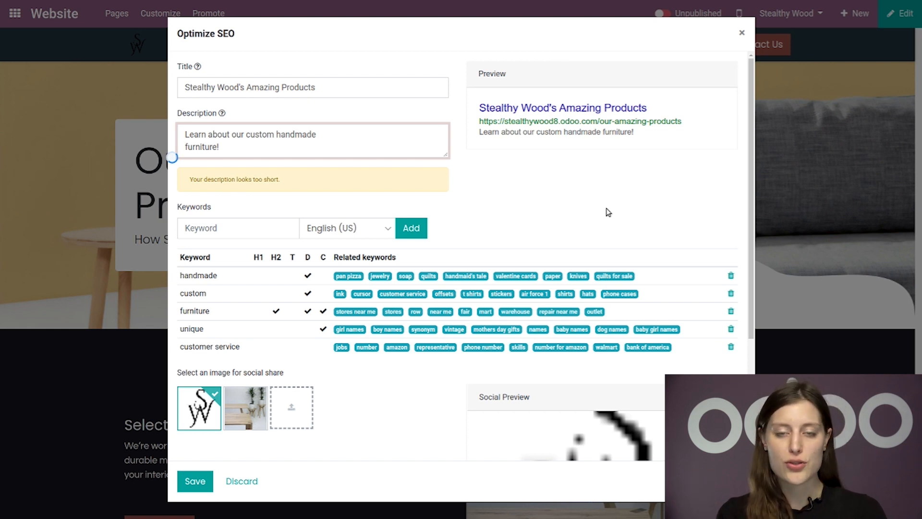
mouse_move(536, 184)
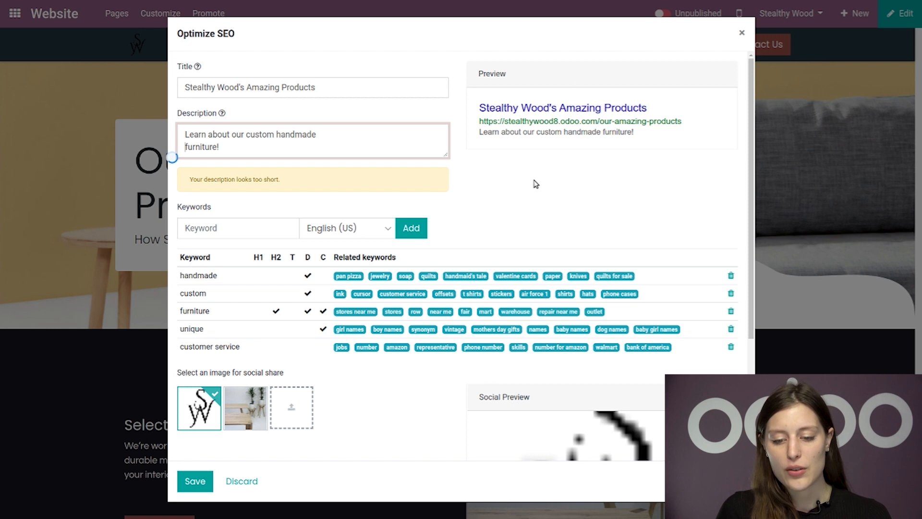
mouse_move(621, 173)
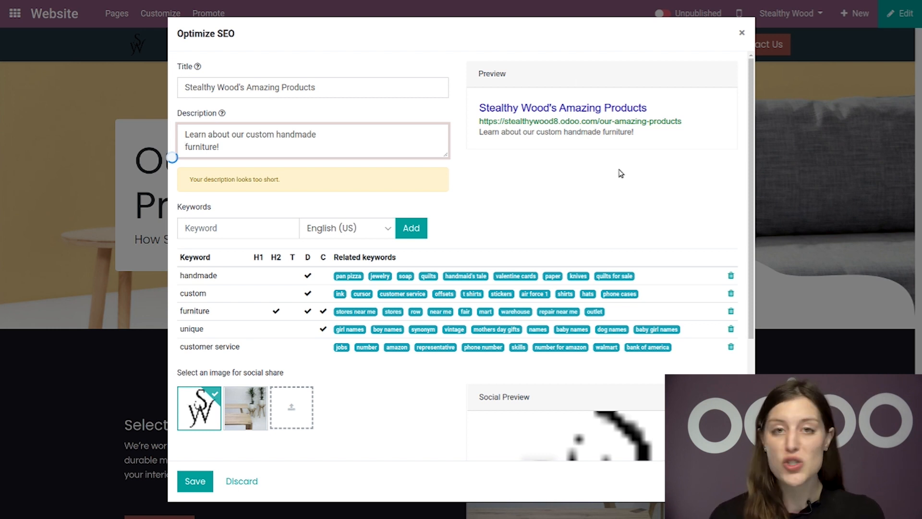
mouse_move(253, 187)
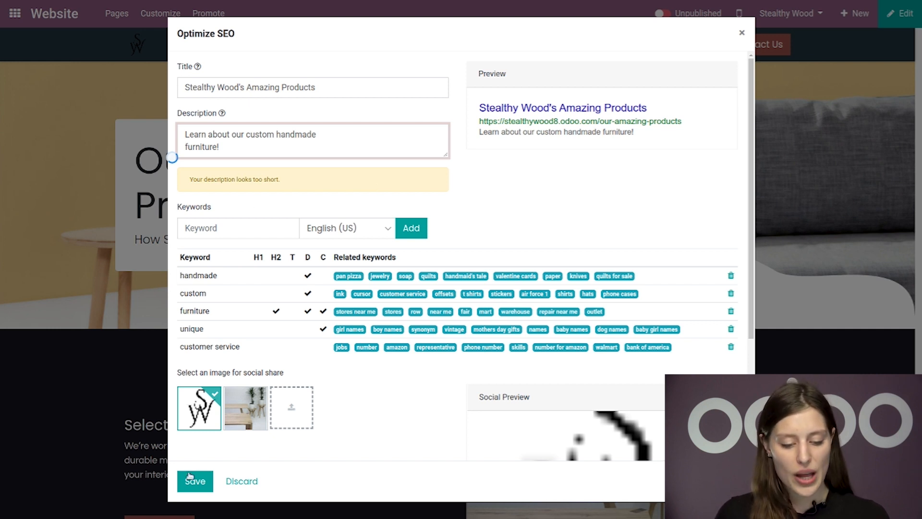
Step: Save the page's SEO title, description and keywords, then go to Contact us
left_click(194, 481)
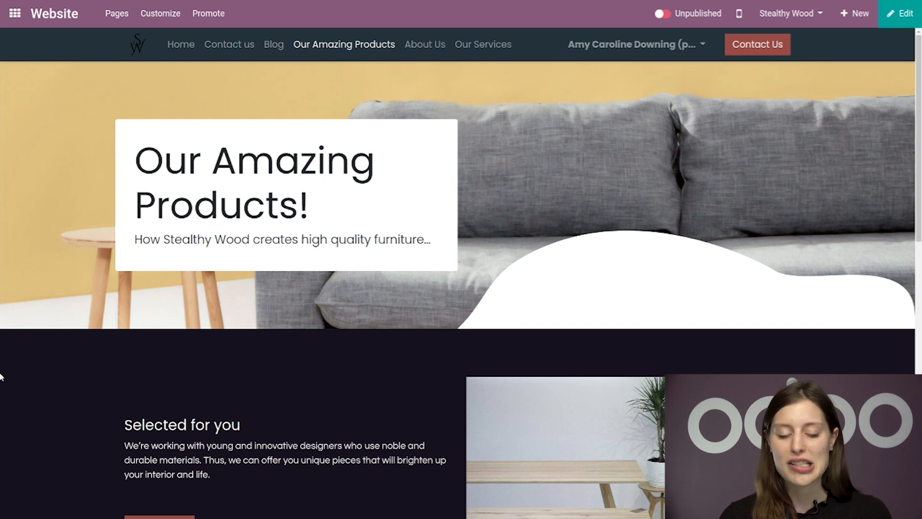
mouse_move(241, 340)
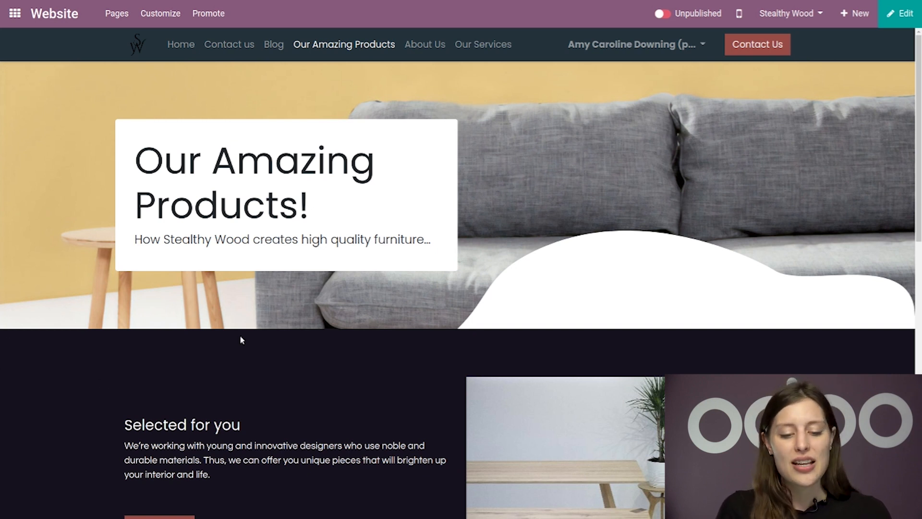
mouse_move(273, 324)
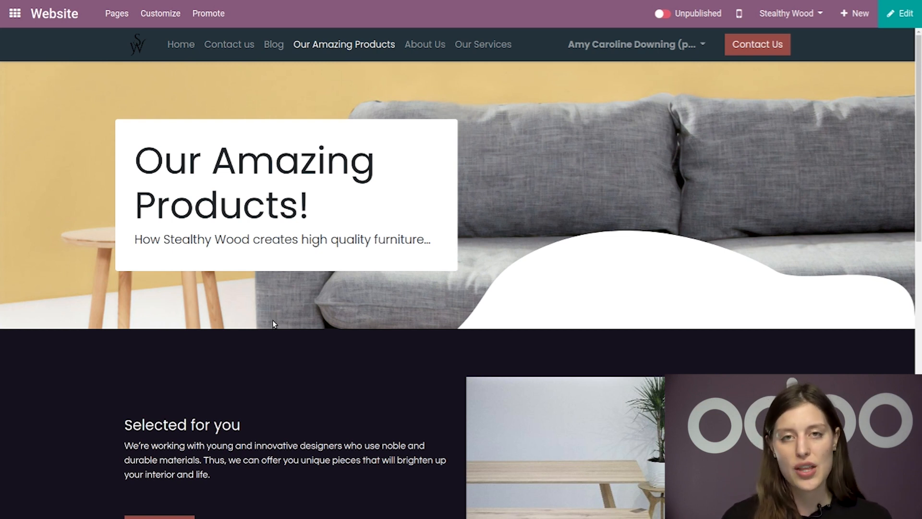
mouse_move(275, 256)
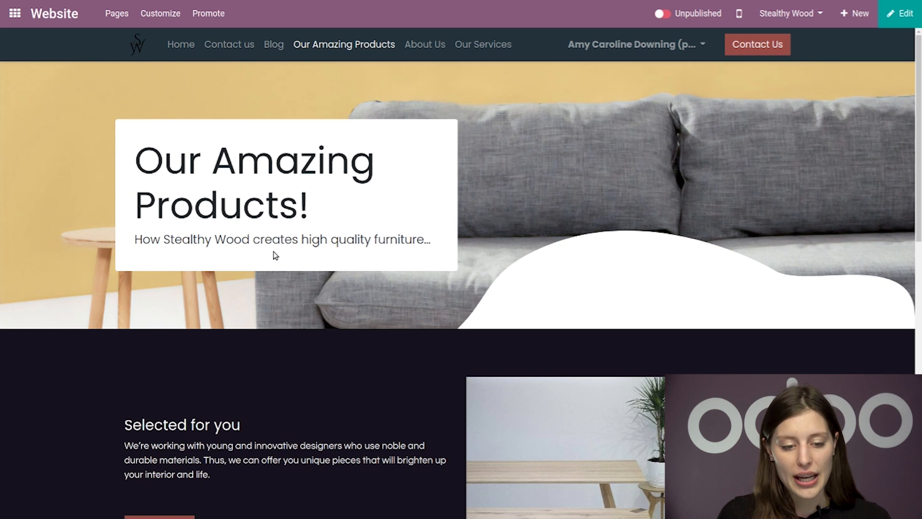
left_click(229, 44)
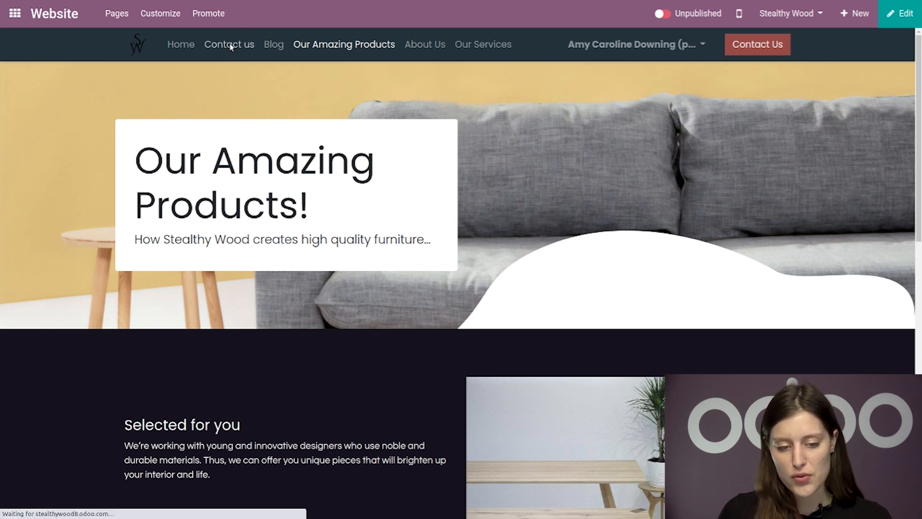
Step: Open Page Properties for the Contact us page from the Pages menu
left_click(229, 44)
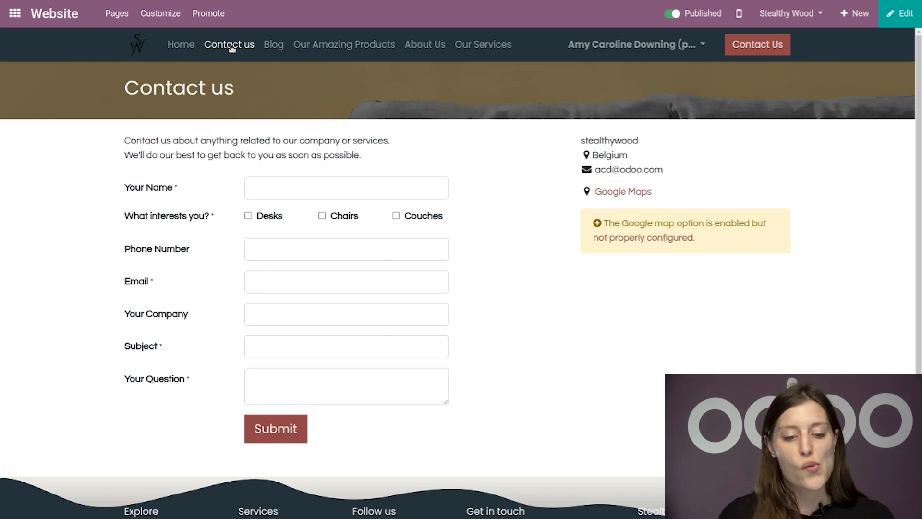
left_click(116, 13)
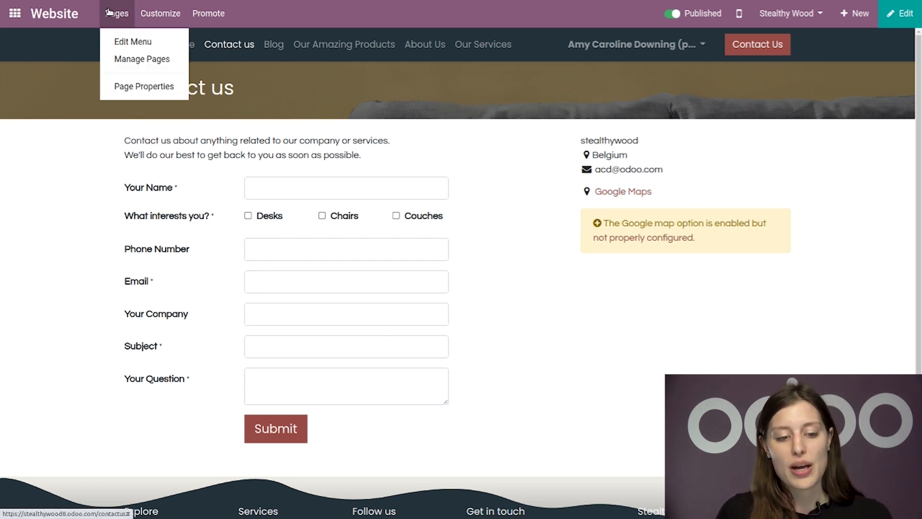
mouse_move(142, 89)
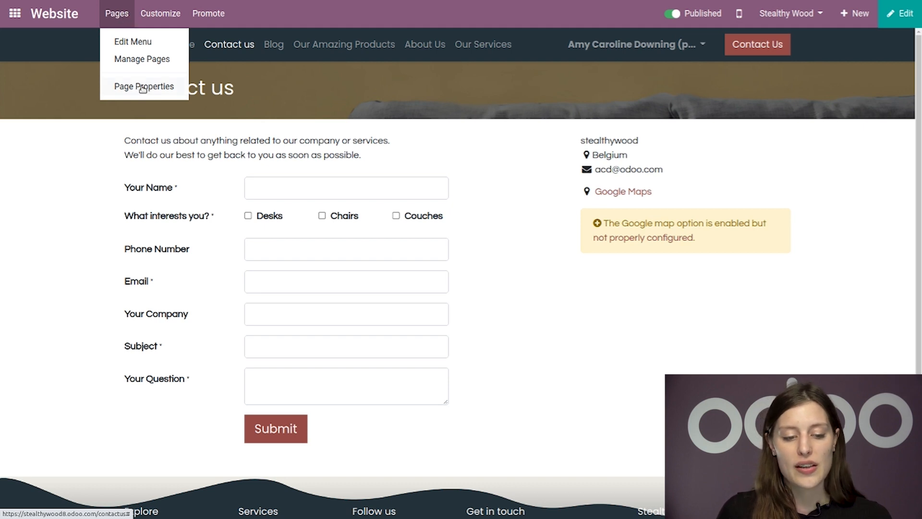
left_click(144, 86)
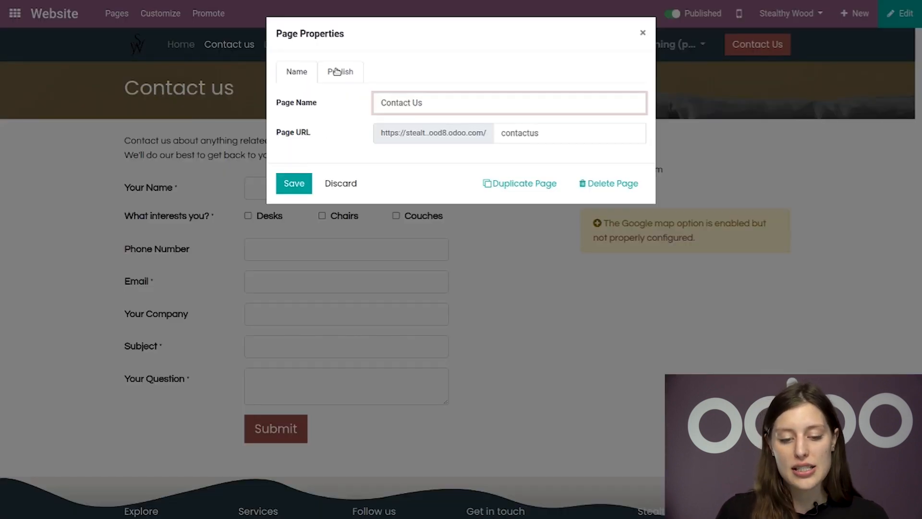
Step: Switch off Indexed under Publish and save the Contact Us properties
left_click(341, 71)
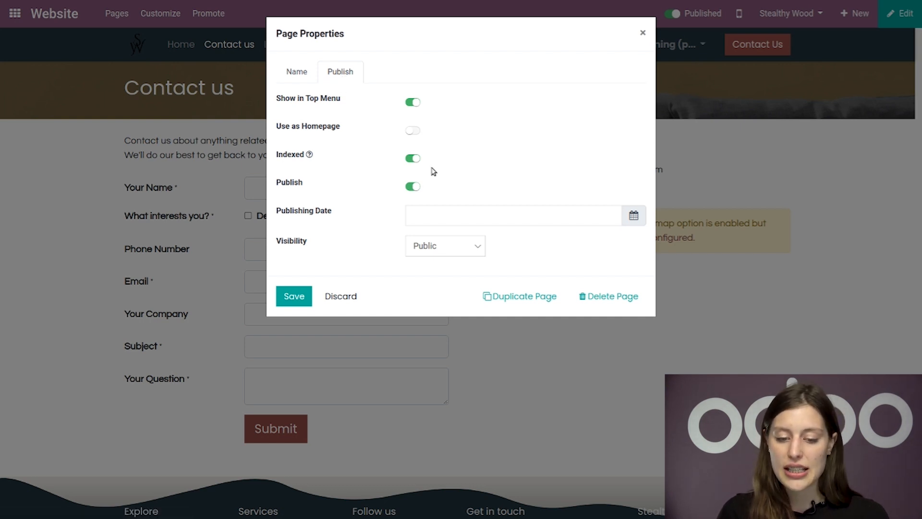
left_click(412, 159)
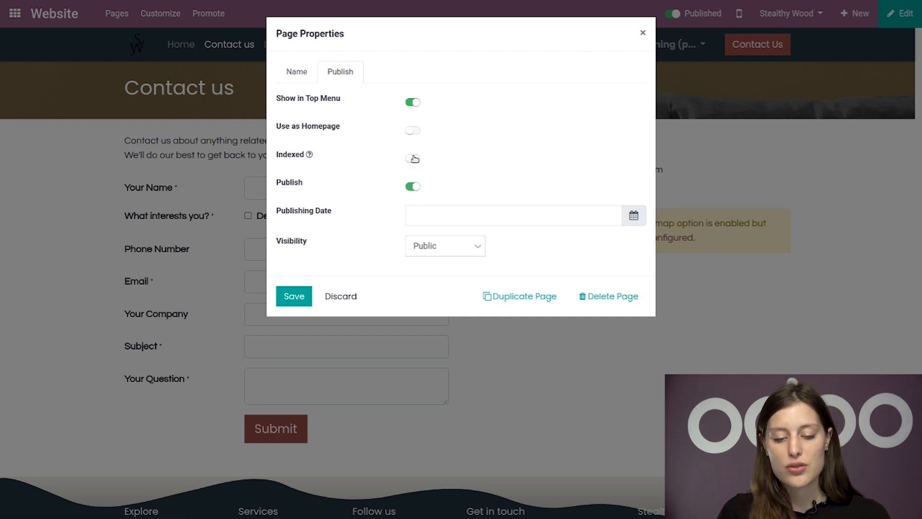
left_click(293, 296)
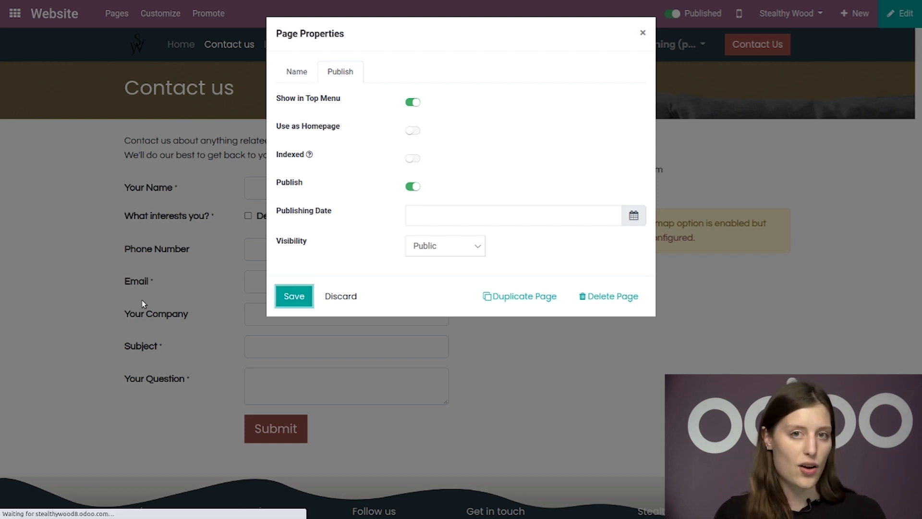
left_click(294, 296)
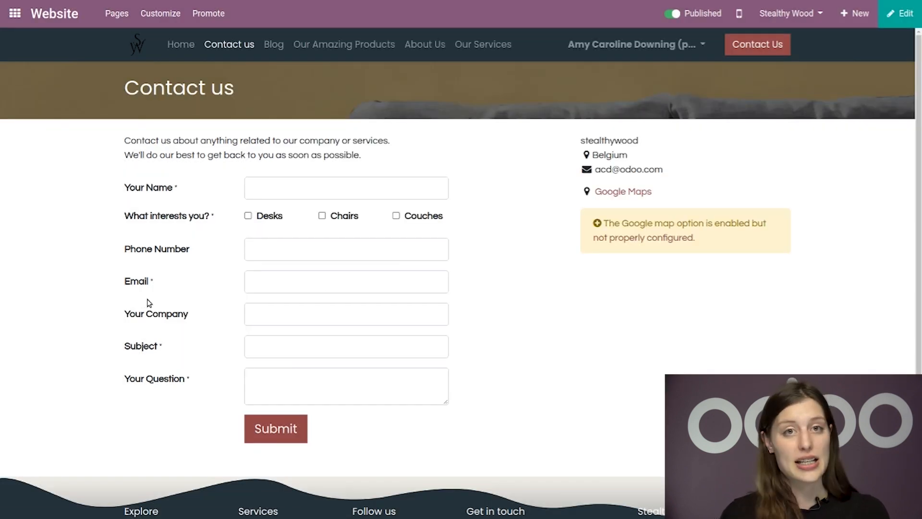